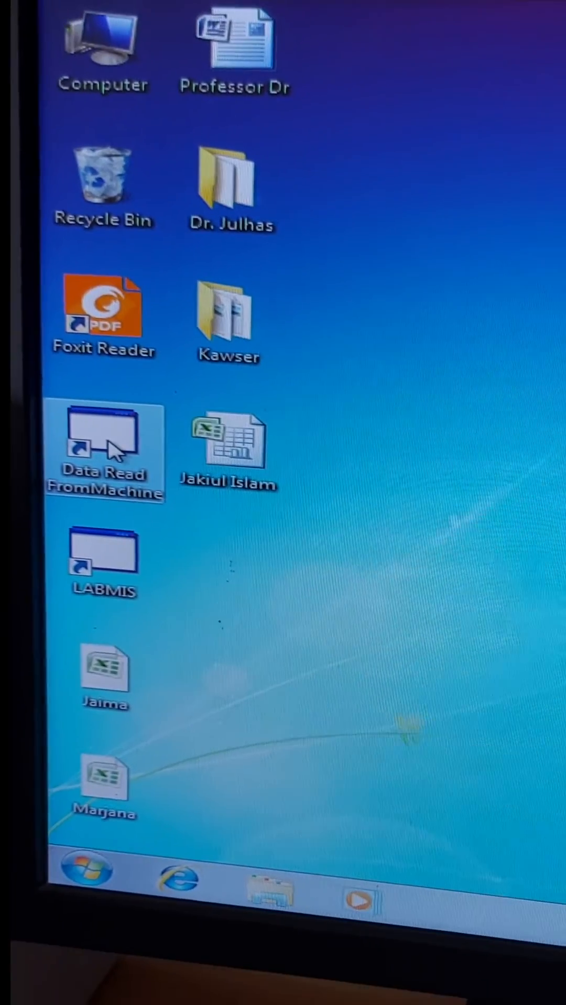
Launch the Data Read From Machine utility from its desktop shortcut
{"action": "double_click", "coordinate": [104, 448]}
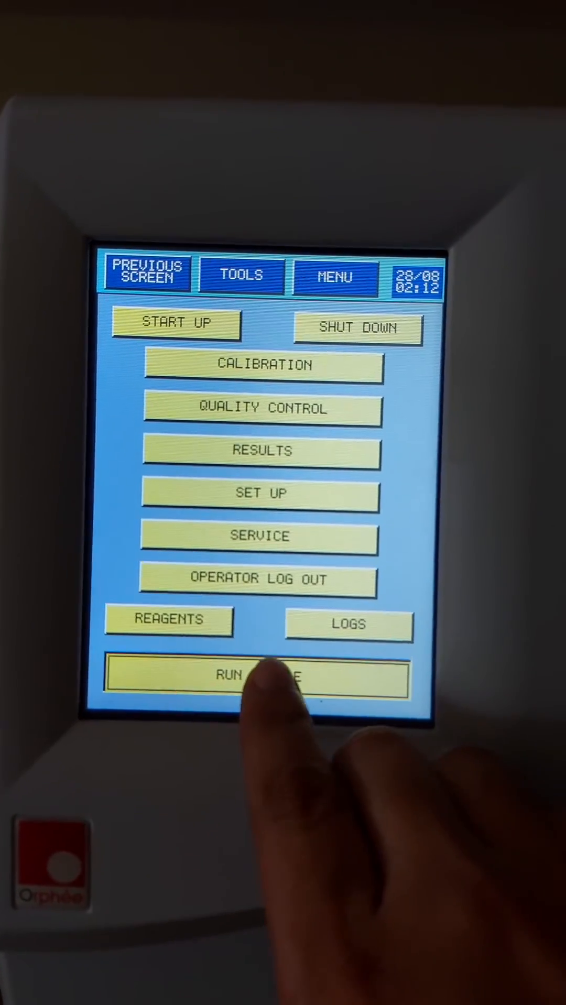
Enter the analyzer's RUN MODE, transfer its results, then close the data port
{"action": "left_click", "coordinate": [257, 681]}
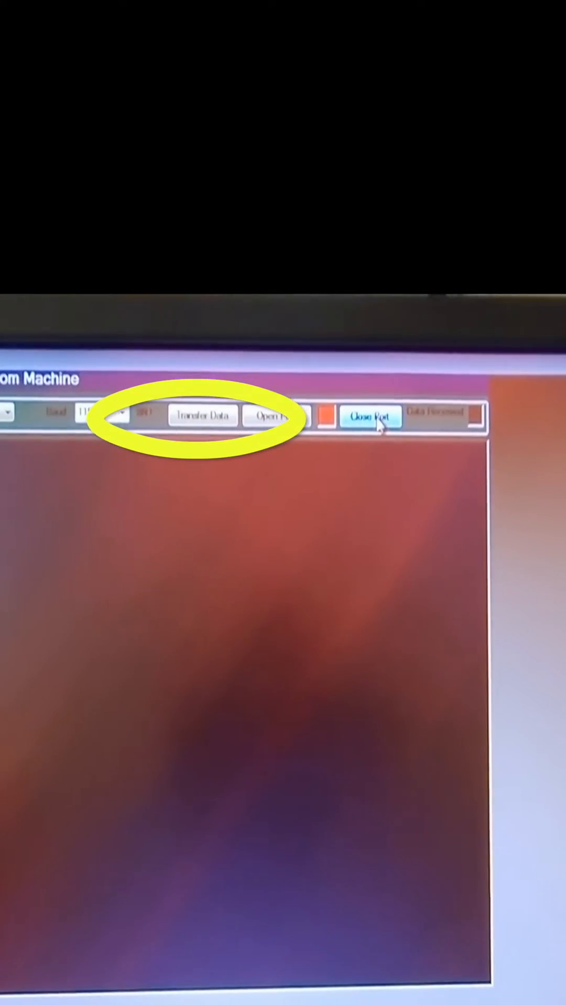
{"action": "left_click", "coordinate": [370, 415]}
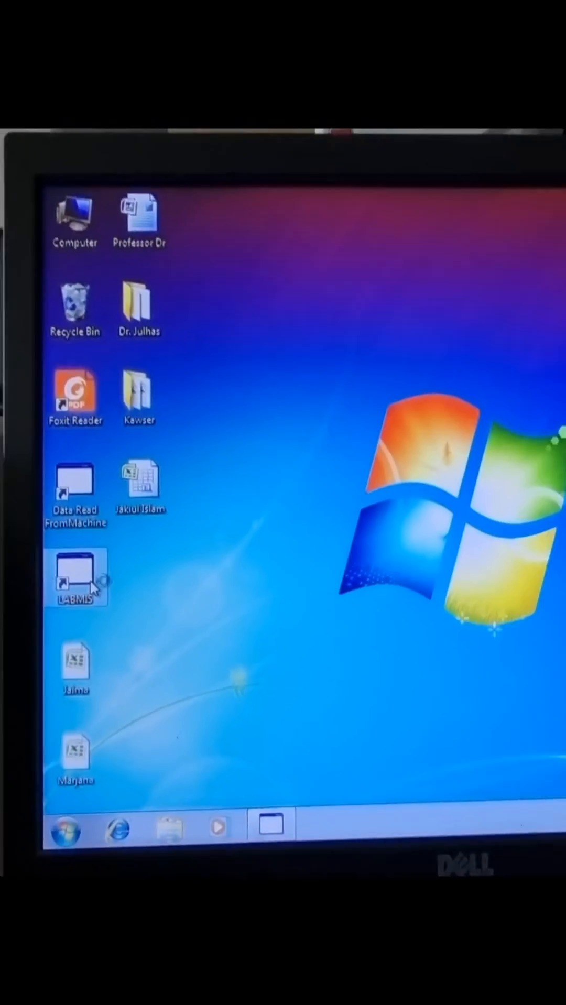
Launch LABMIS, generate a report via LAB Report, and preview the Haematology Report
{"action": "double_click", "coordinate": [75, 577]}
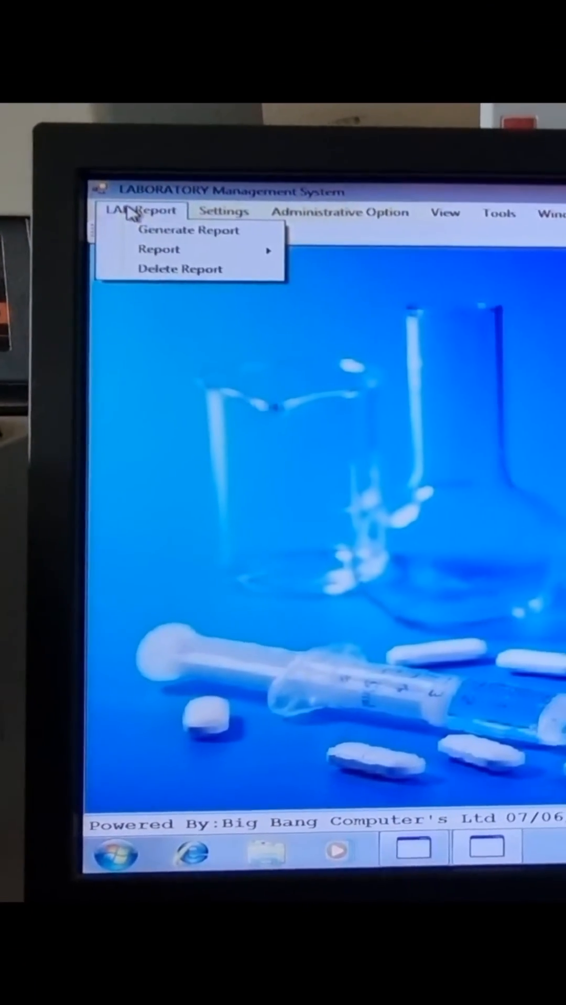
{"action": "left_click", "coordinate": [188, 231]}
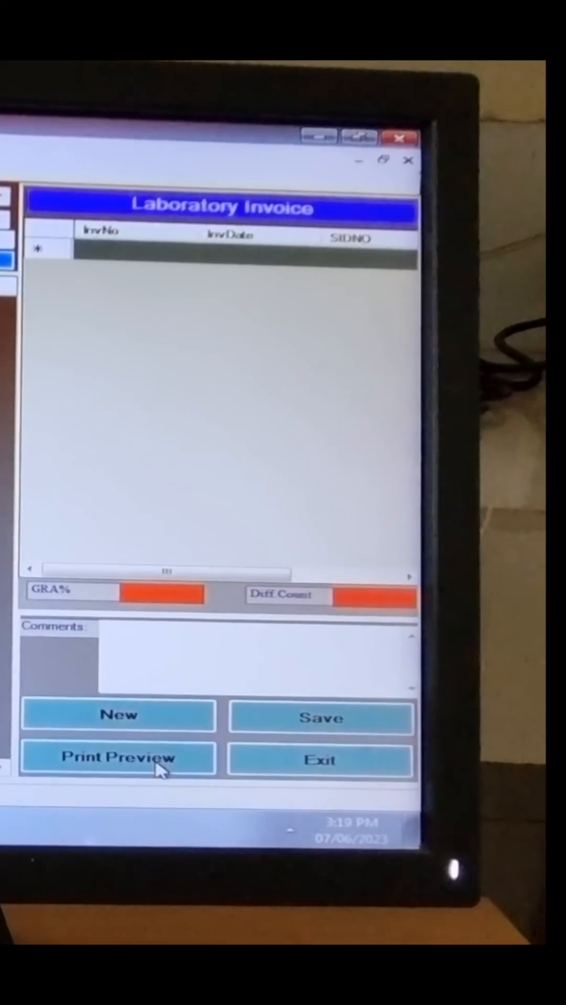
{"action": "left_click", "coordinate": [119, 758]}
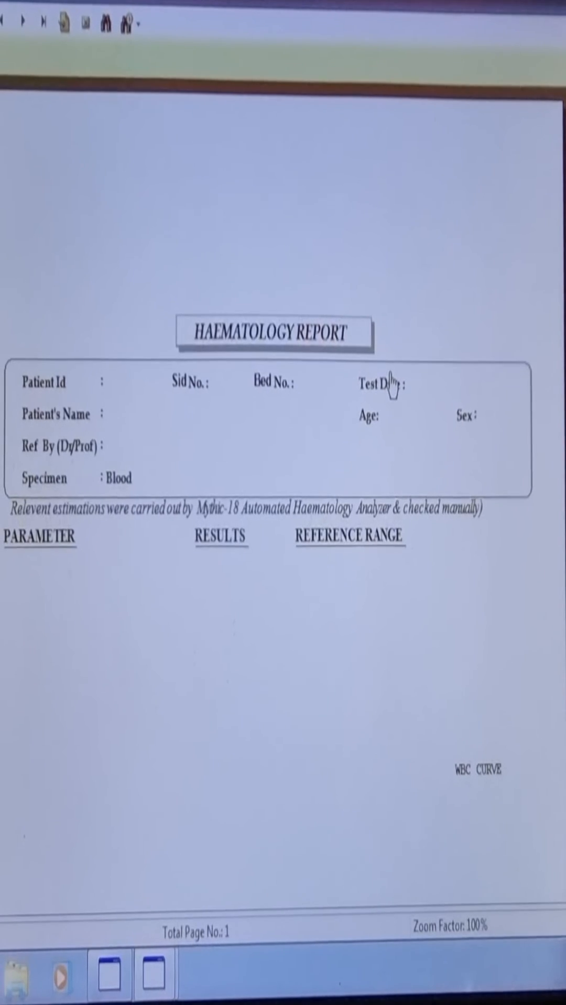